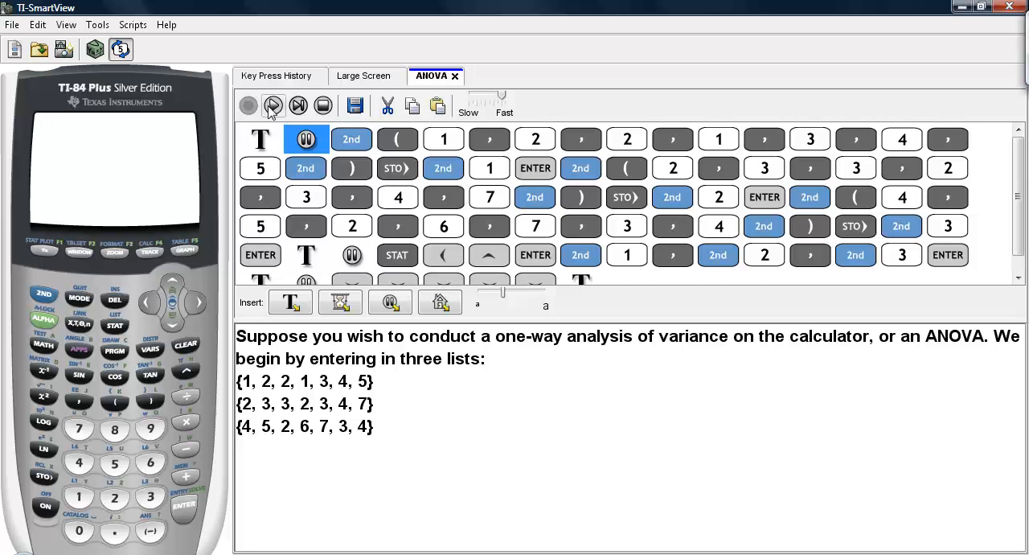
Step: Play the script keying {1,2,2,1,3,4,5} and store it into L1
left_click(273, 107)
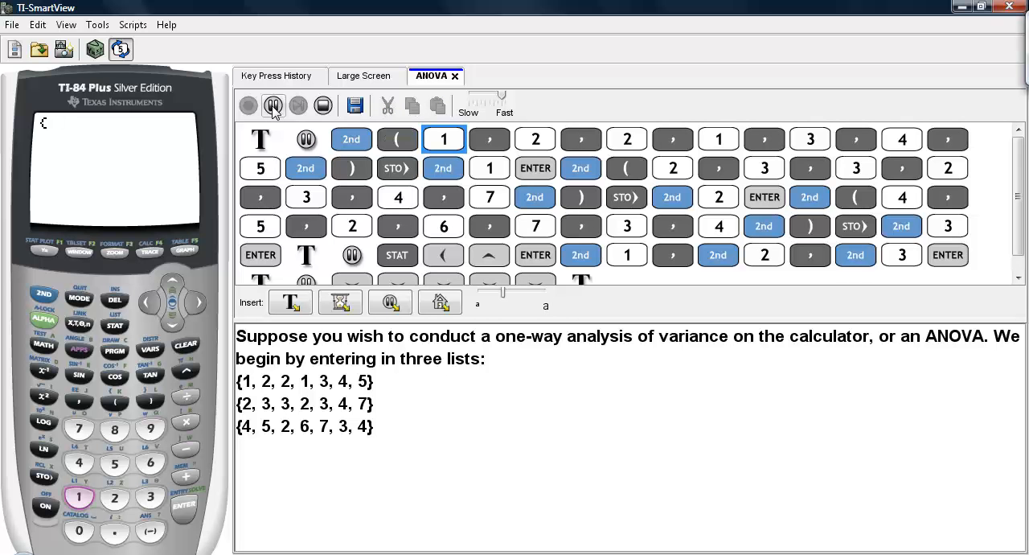
left_click(489, 138)
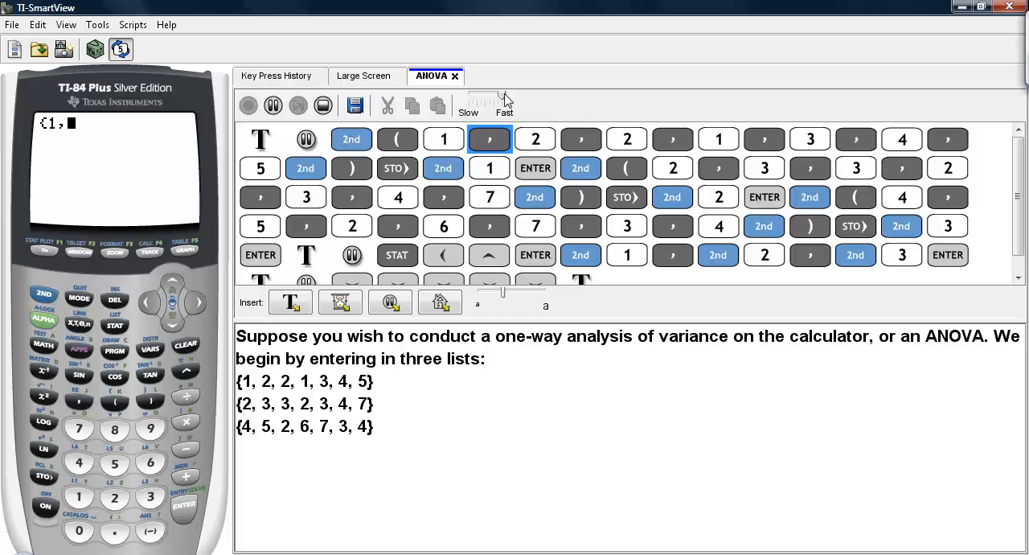
left_click(534, 138)
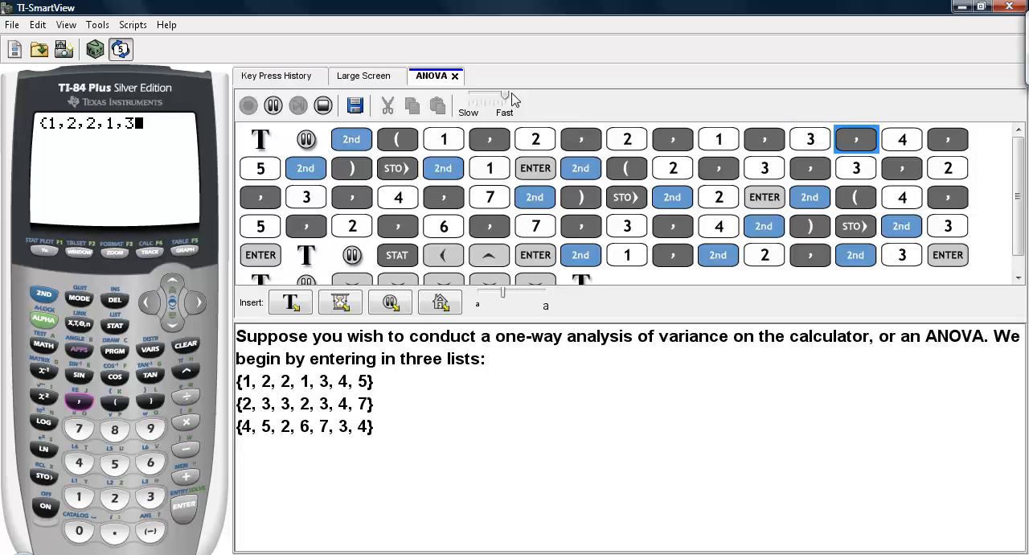
left_click(900, 138)
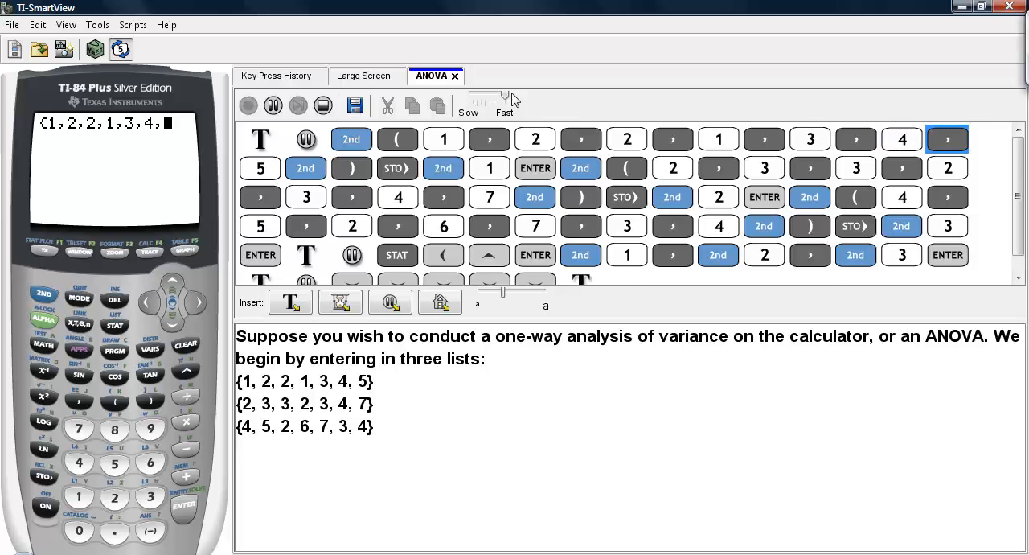
left_click(350, 168)
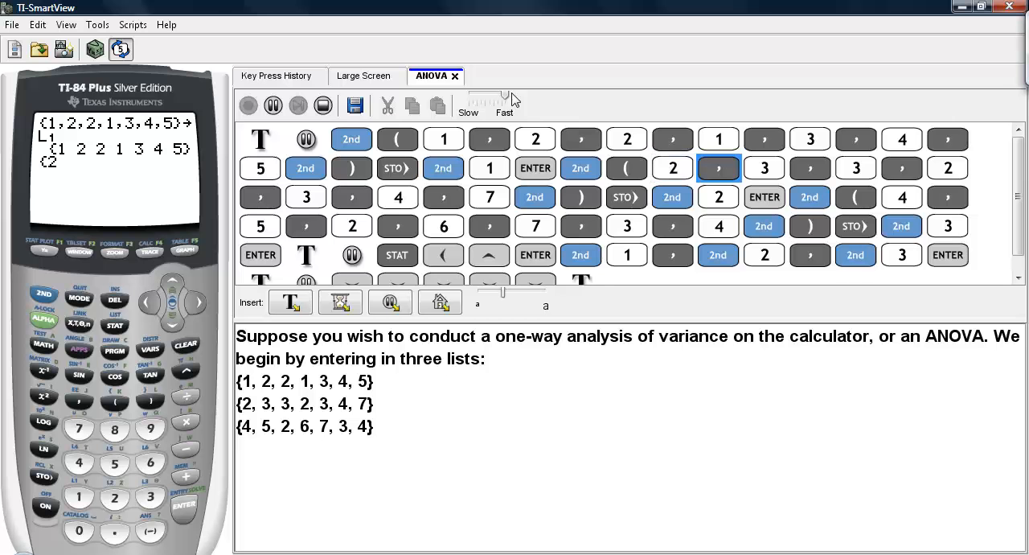
Step: Step the script keying {2,3,3,2,3,4,7} and store it into L2
left_click(855, 168)
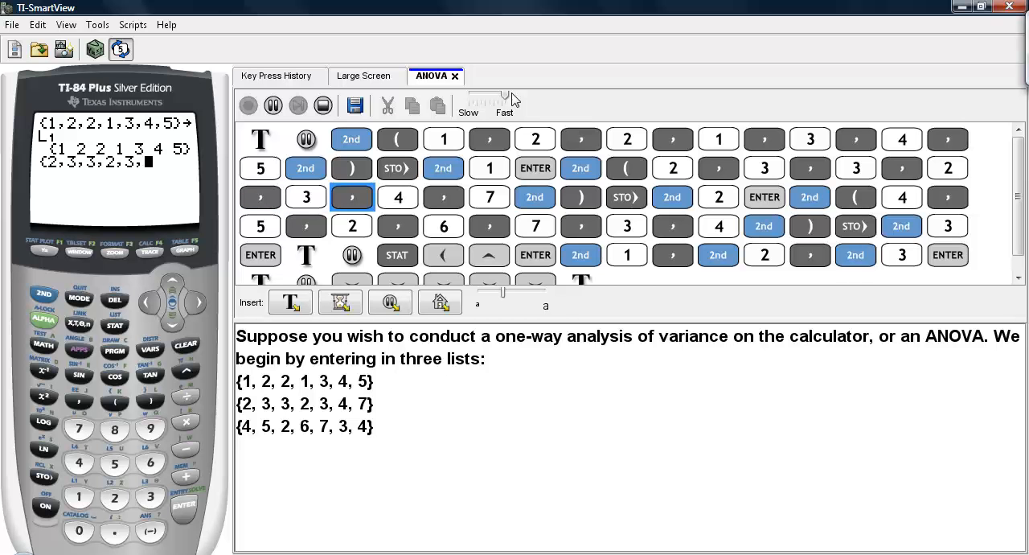
left_click(489, 198)
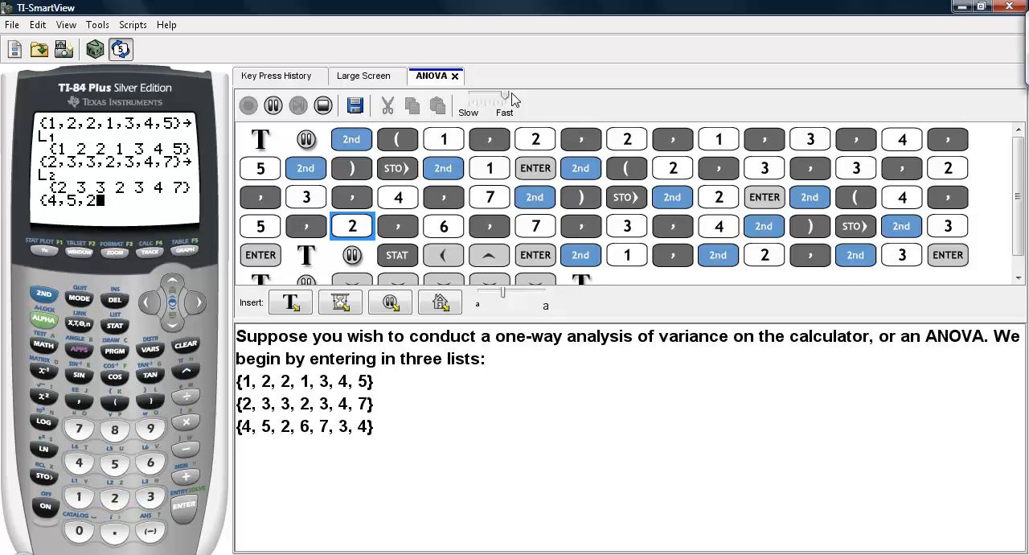
Step: Step the script keying {4,5,2,6,7,3,4} and store it into L3
left_click(488, 226)
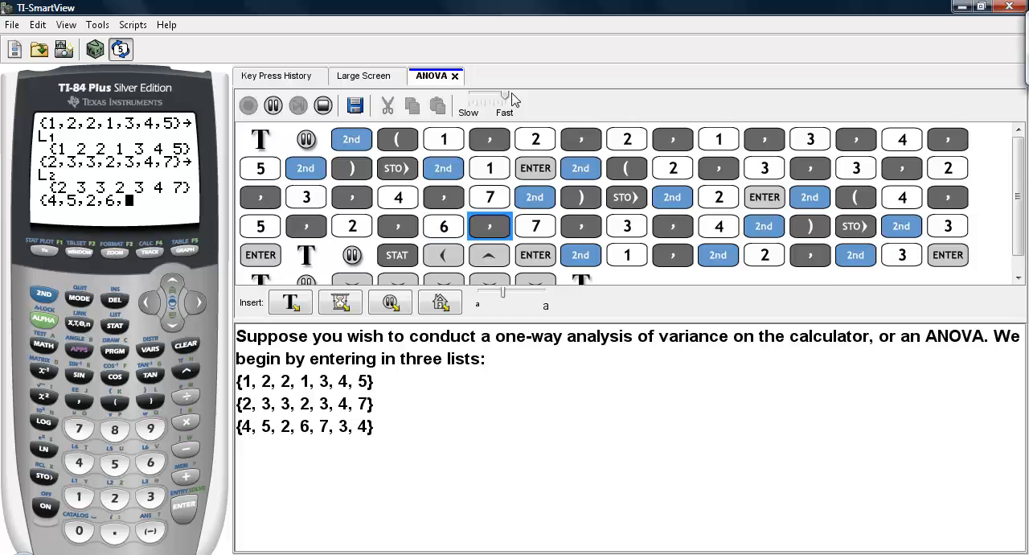
left_click(627, 225)
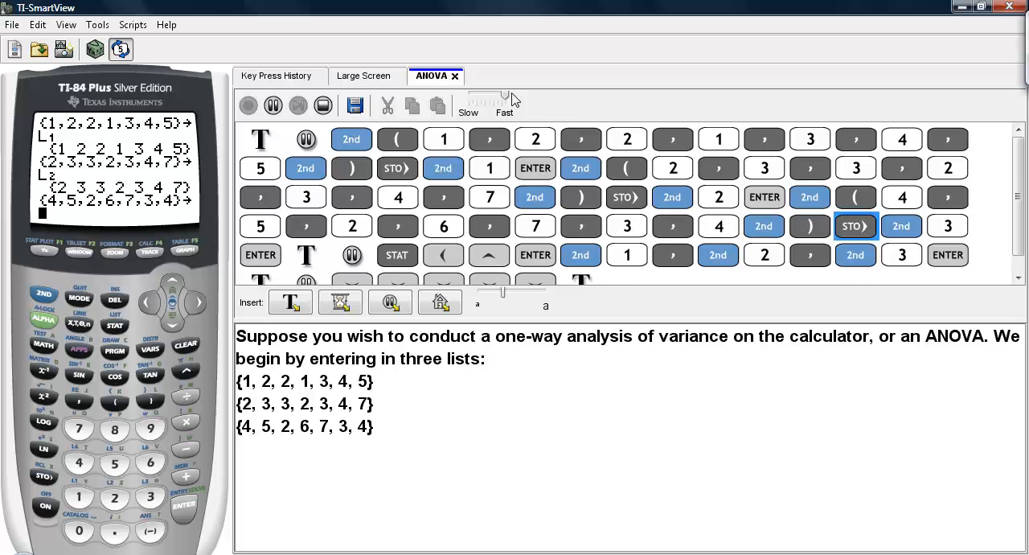
left_click(260, 254)
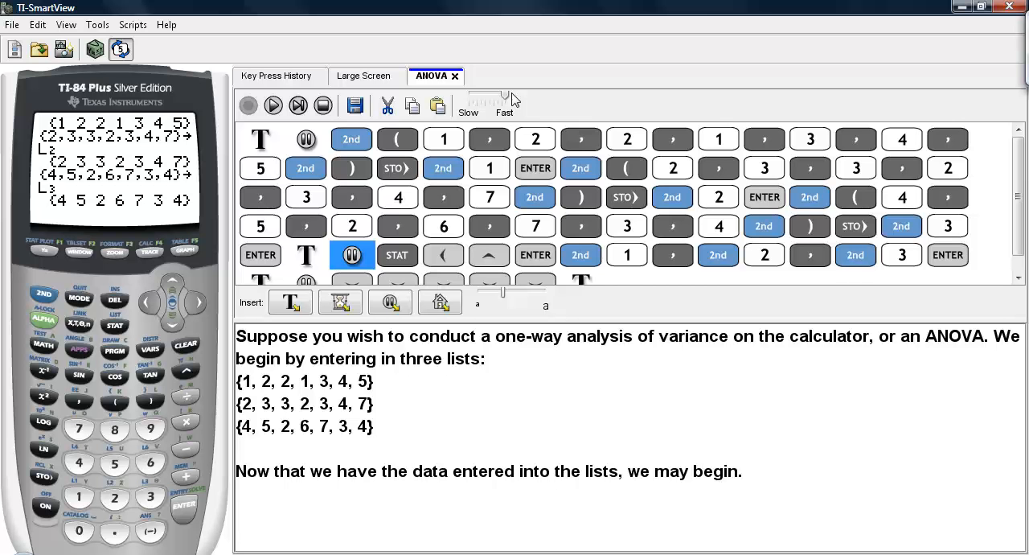
Step: Run ANOVA(L1,L2,L3) from STAT TESTS, showing F≈2.2151, p≈0.1381, factor df=2
left_click(273, 106)
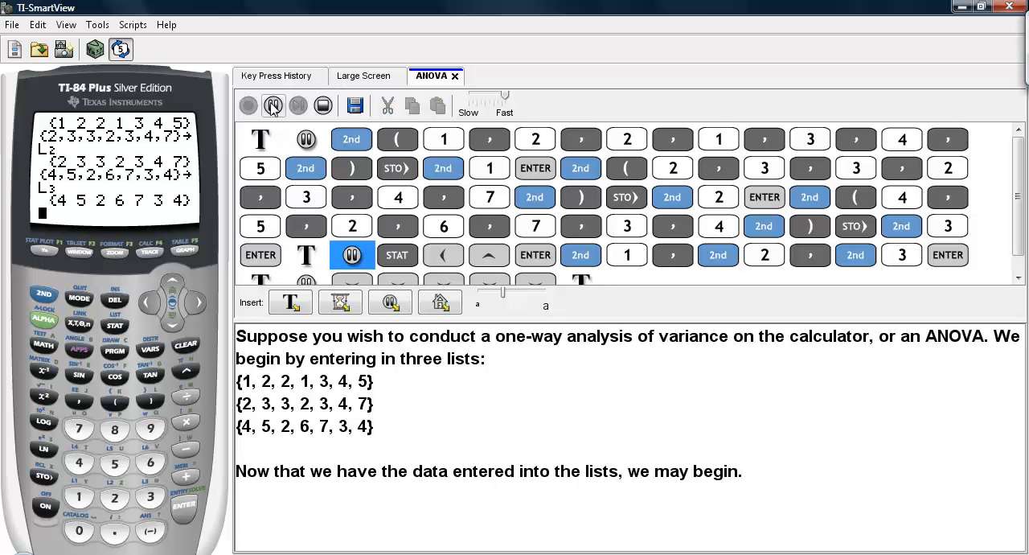
left_click(488, 254)
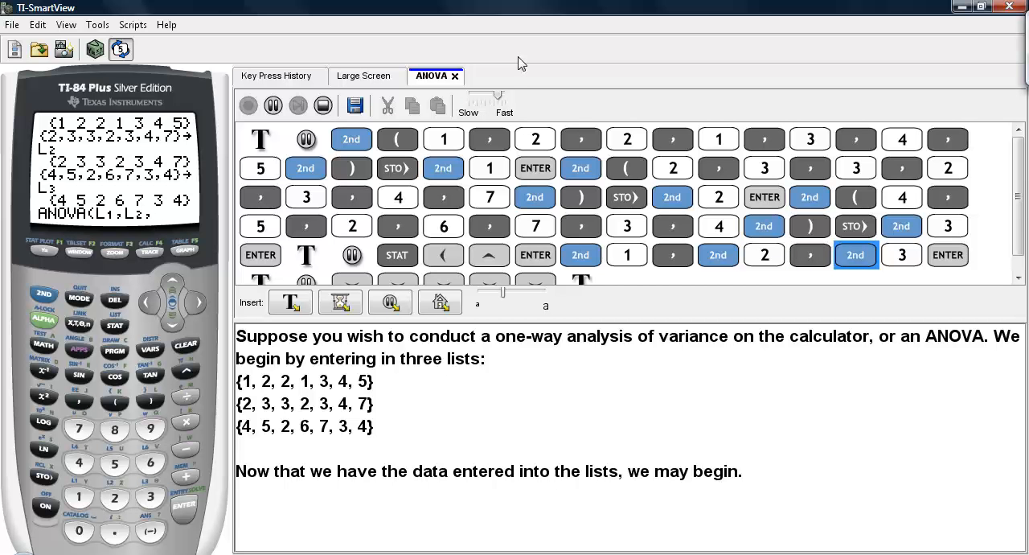
left_click(901, 254)
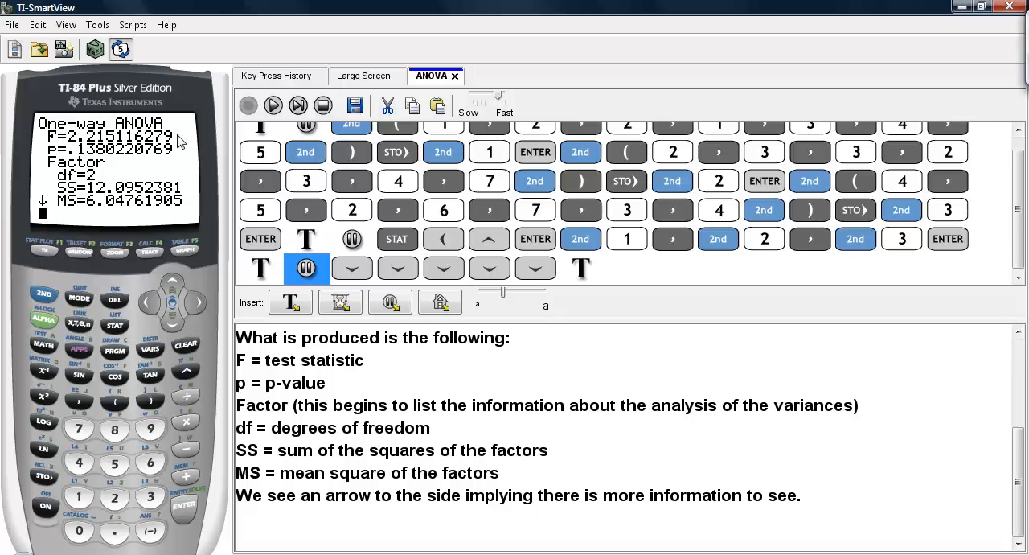
mouse_move(131, 167)
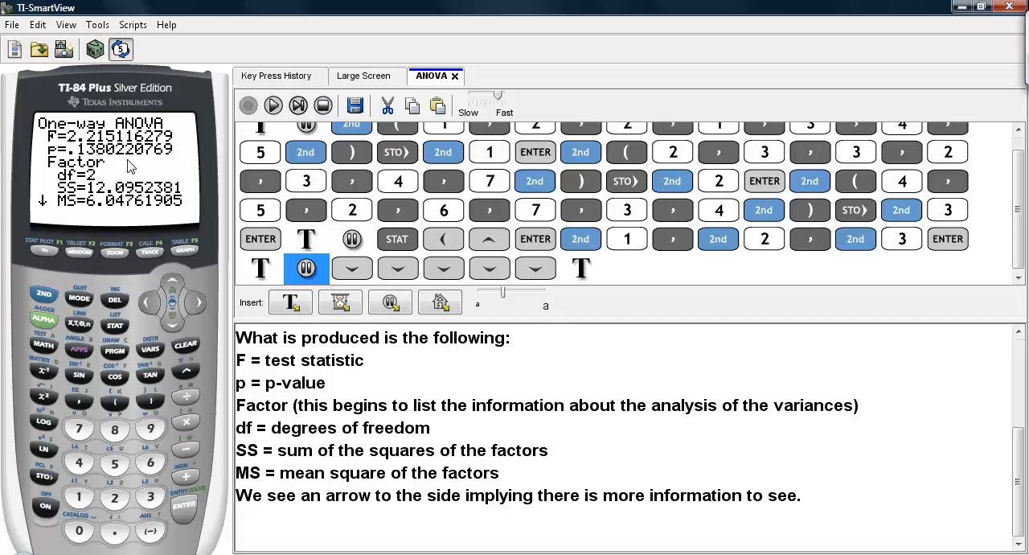
mouse_move(112, 170)
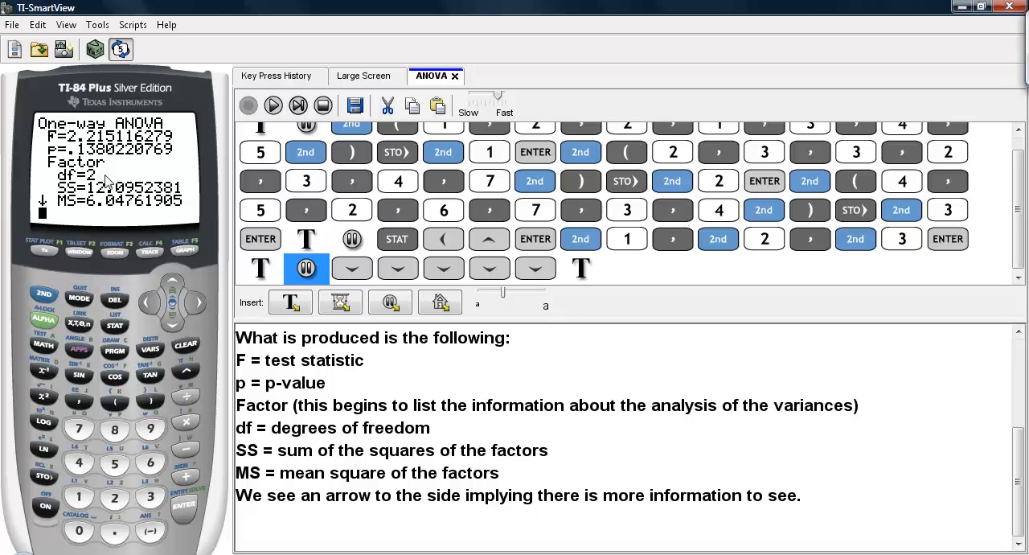
mouse_move(185, 193)
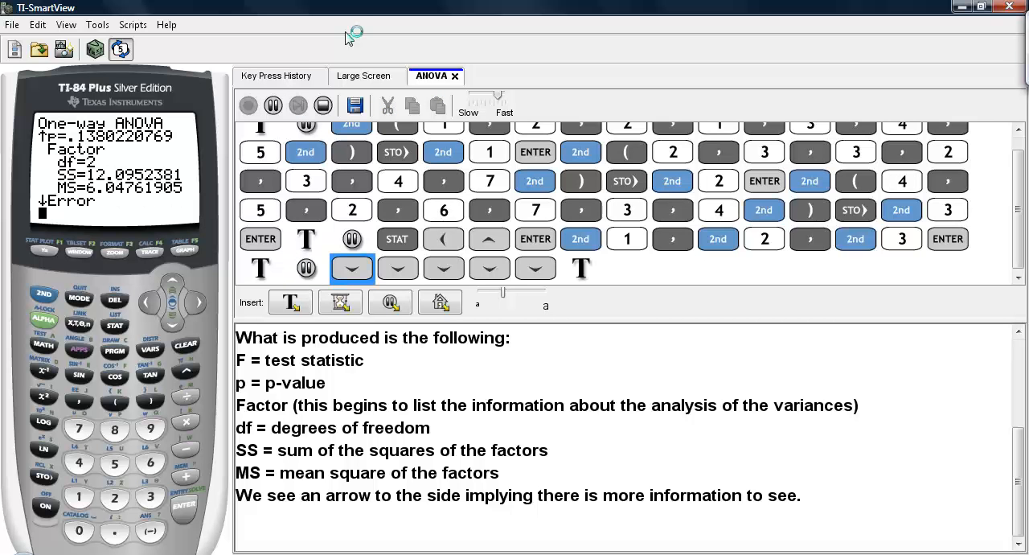
Step: Scroll the ANOVA output down to Error df=18, SS≈49.1429, MS≈2.7302, Sxp≈1.6523
left_click(397, 268)
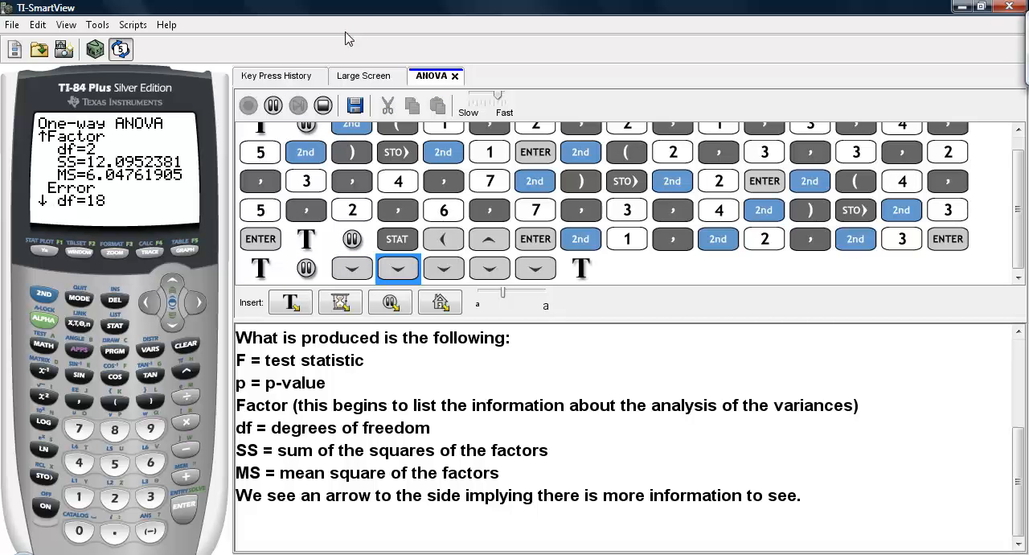
left_click(444, 267)
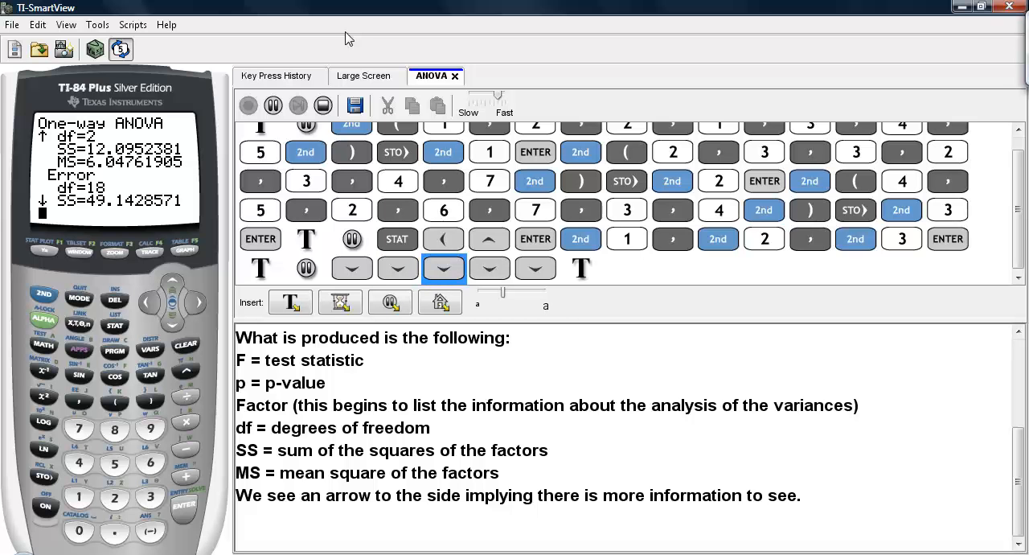
left_click(536, 268)
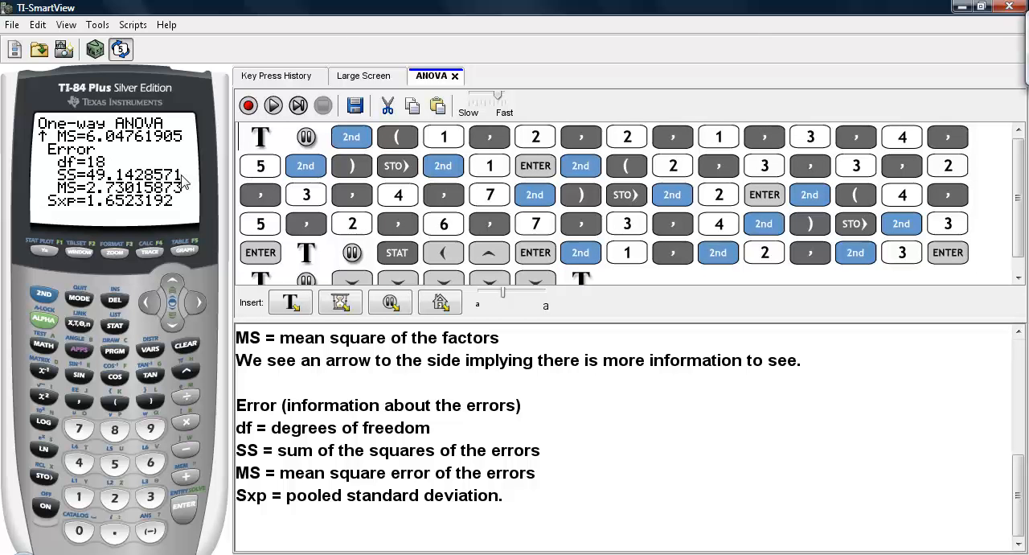
mouse_move(190, 193)
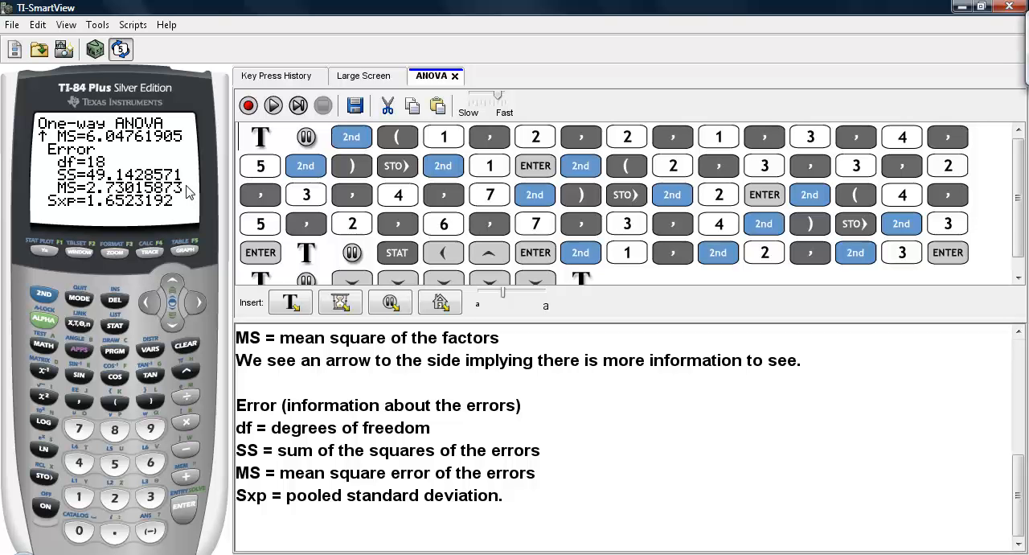